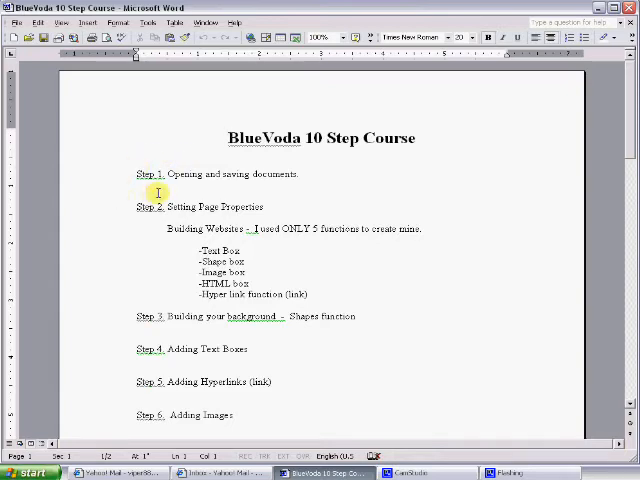
Step: Launch BlueVoda from the Start menu and start with 'Open A New Blank Page'
{"action": "triple_click", "coordinate": [230, 173]}
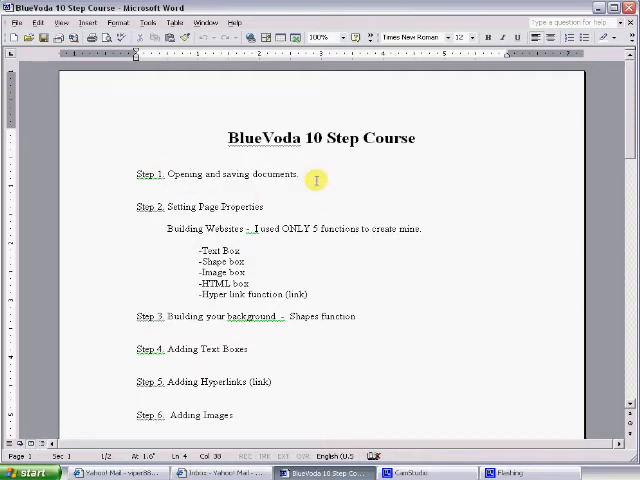
{"action": "mouse_move", "coordinate": [300, 245]}
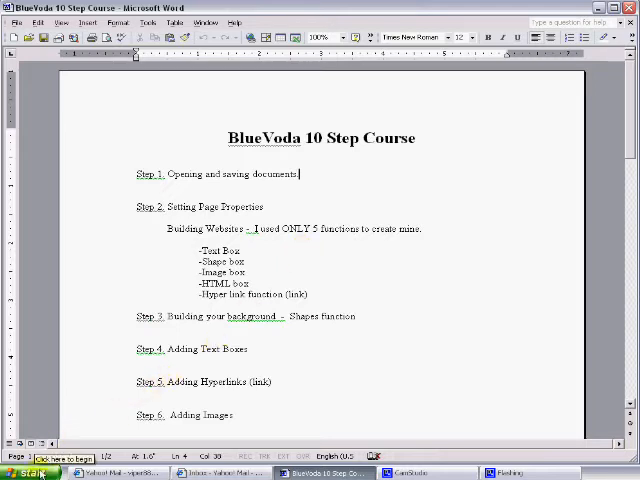
{"action": "left_click", "coordinate": [25, 472]}
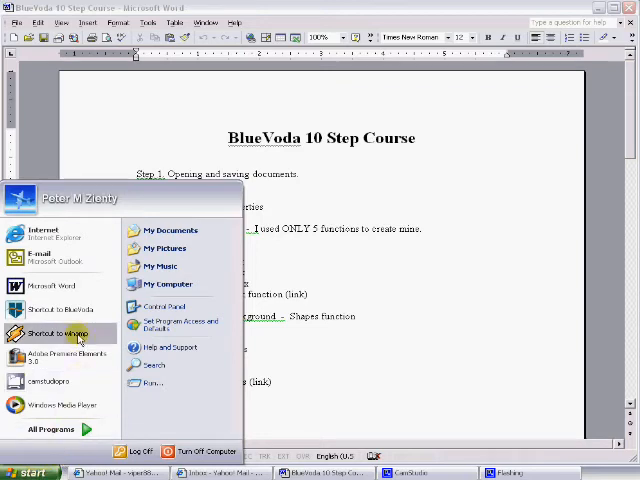
{"action": "mouse_move", "coordinate": [60, 308]}
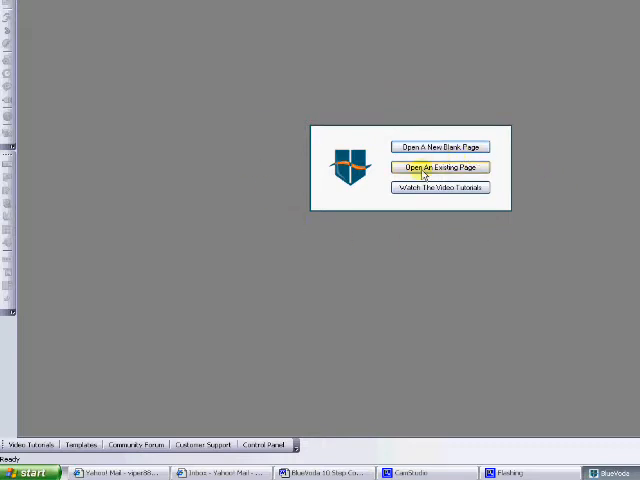
{"action": "mouse_move", "coordinate": [440, 147]}
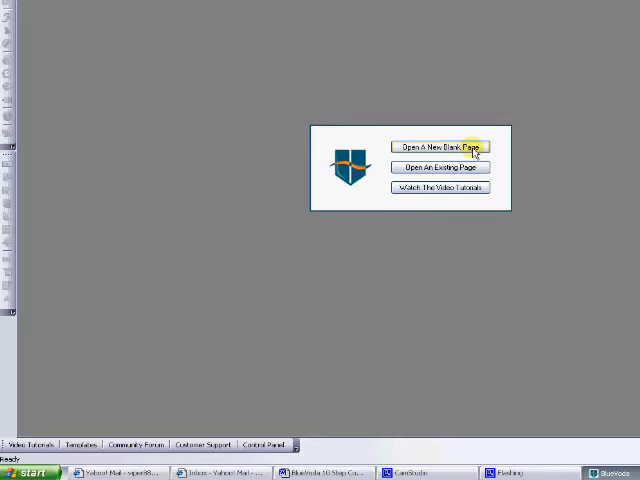
{"action": "left_click", "coordinate": [440, 147]}
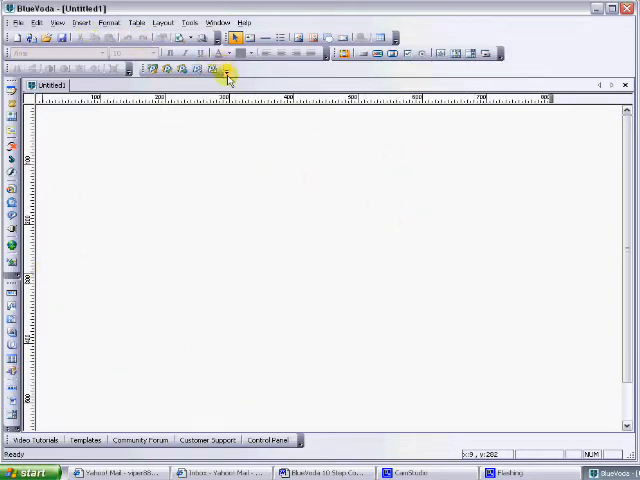
{"action": "mouse_move", "coordinate": [360, 88]}
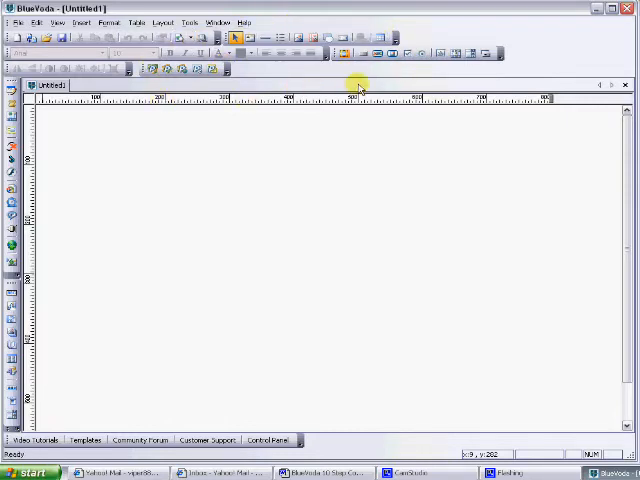
{"action": "mouse_move", "coordinate": [50, 53]}
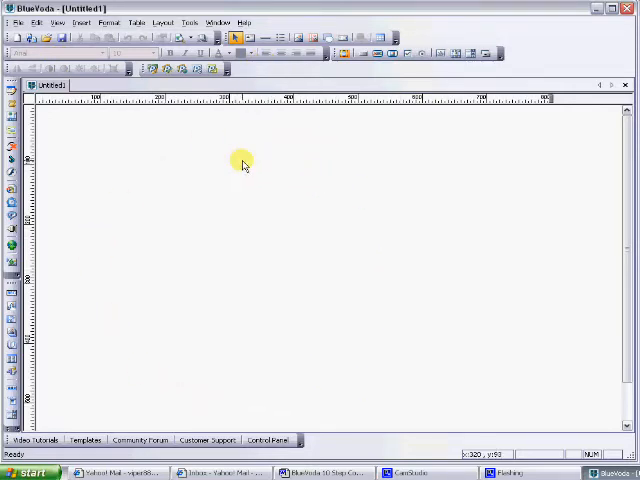
{"action": "mouse_move", "coordinate": [235, 172]}
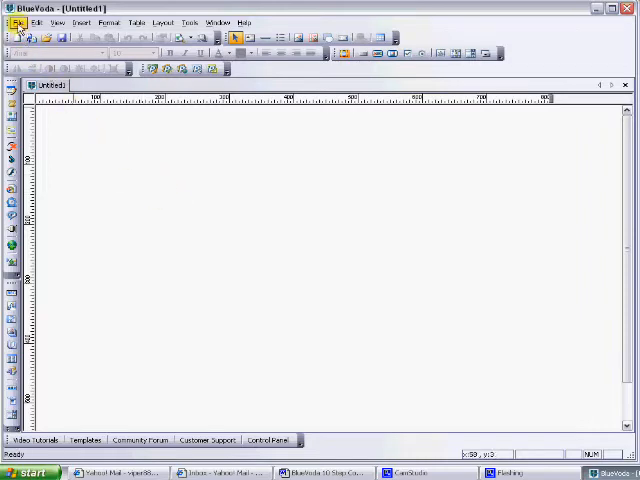
Step: In Save Page As, create a 'website' folder on the Desktop and open it
{"action": "left_click", "coordinate": [36, 22]}
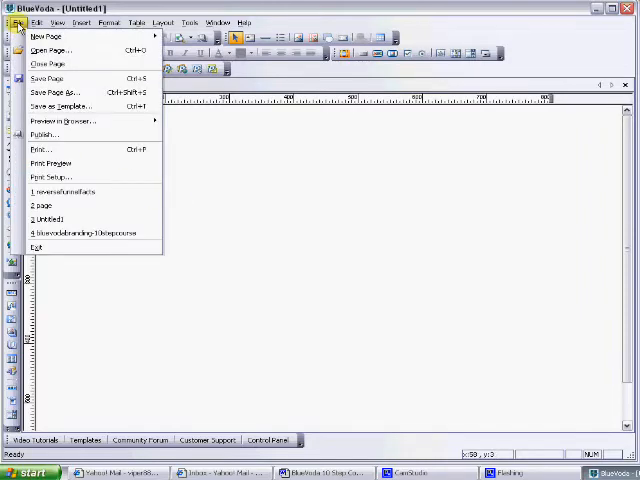
{"action": "left_click", "coordinate": [52, 92]}
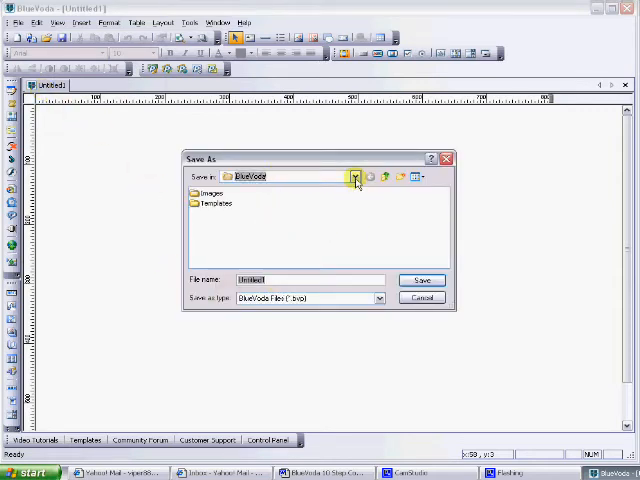
{"action": "left_click", "coordinate": [355, 176]}
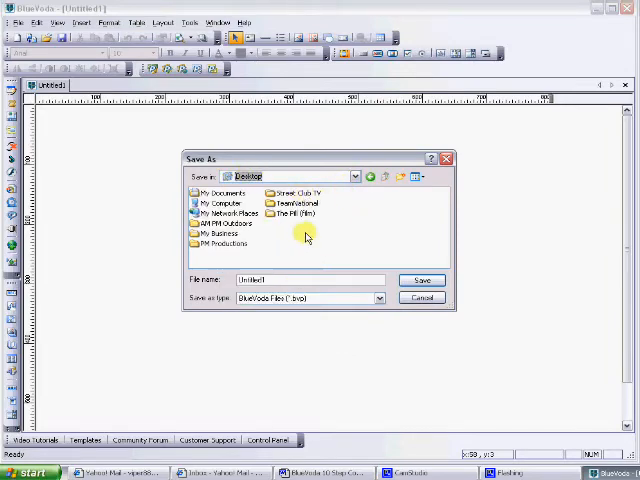
{"action": "right_click", "coordinate": [310, 240]}
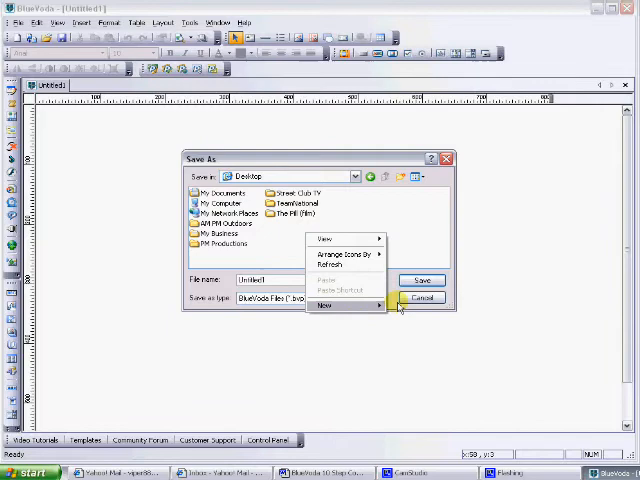
{"action": "left_click", "coordinate": [322, 306]}
{"action": "type", "text": "website"}
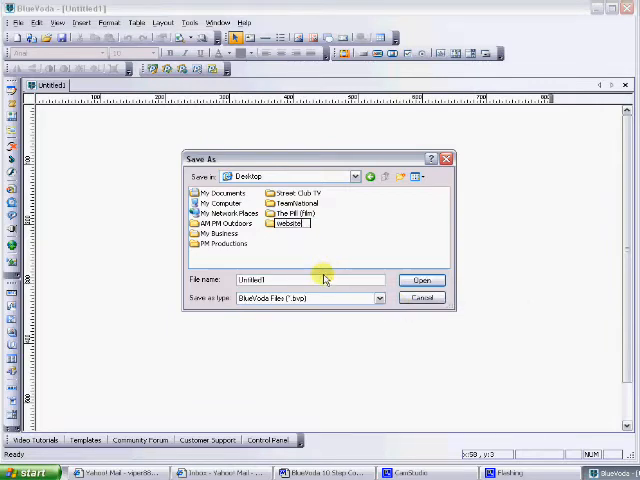
{"action": "double_click", "coordinate": [287, 223]}
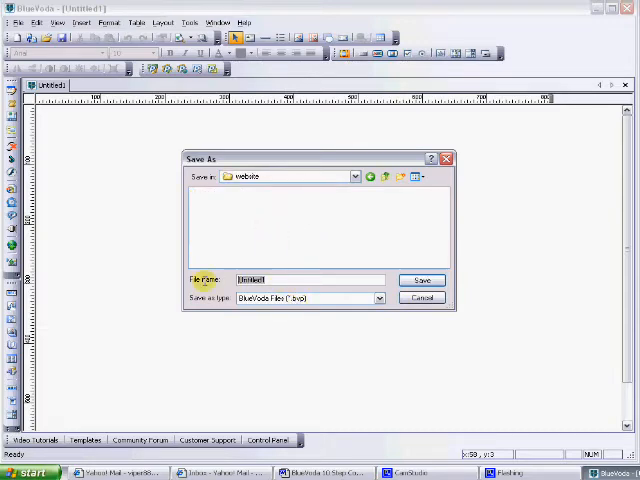
Step: Save the page as 'index' with the BlueVoda Files type in the website folder
{"action": "type", "text": "mf"}
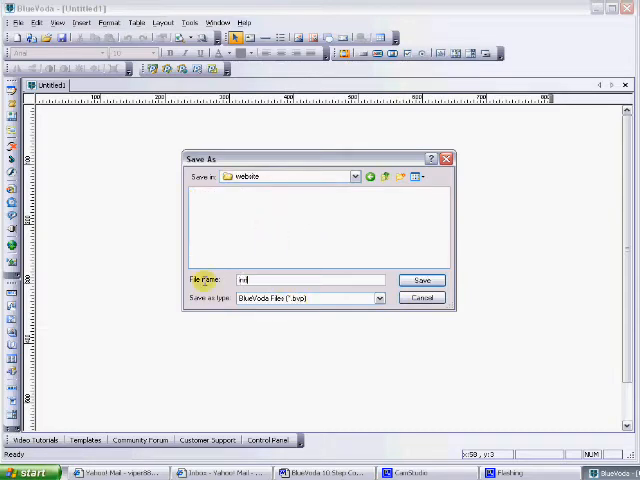
{"action": "type", "text": "index"}
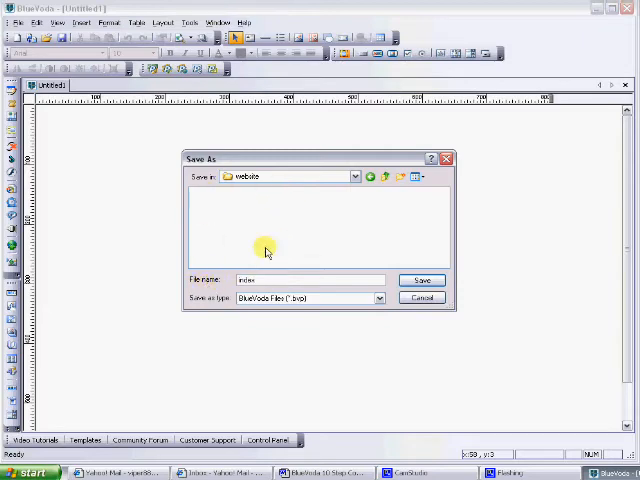
{"action": "mouse_move", "coordinate": [211, 287]}
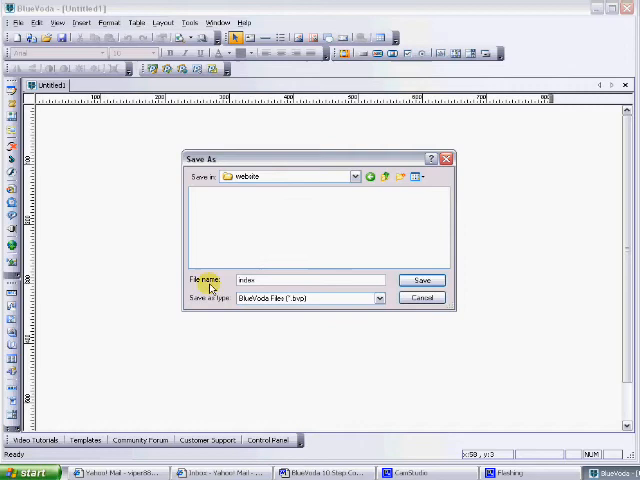
{"action": "mouse_move", "coordinate": [342, 300]}
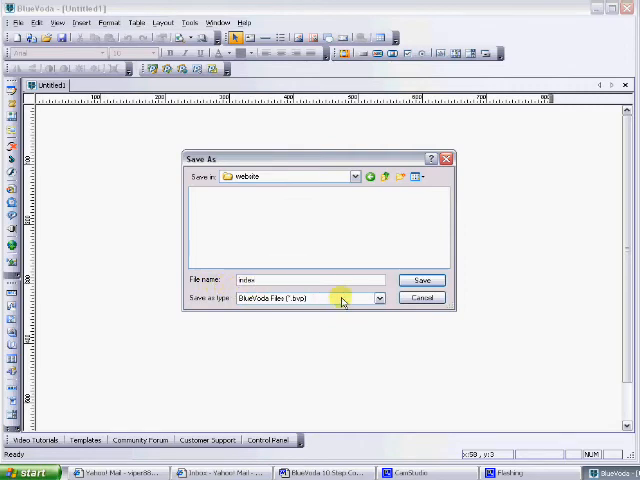
{"action": "left_click", "coordinate": [421, 279]}
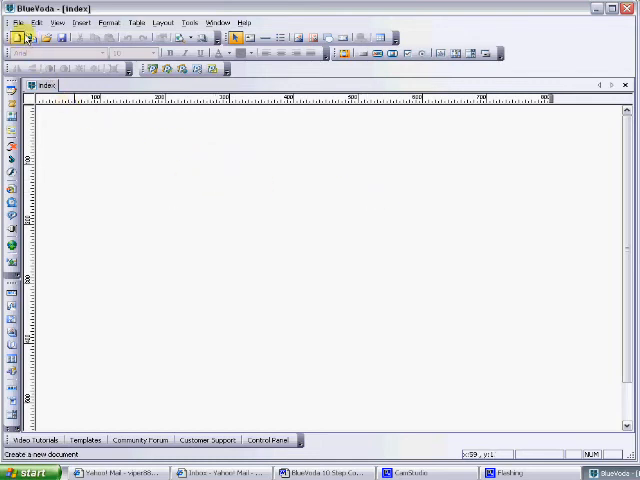
Step: Browse to Desktop > website in the Open Page dialog, confirm 'index' exists, then close it
{"action": "left_click", "coordinate": [12, 18]}
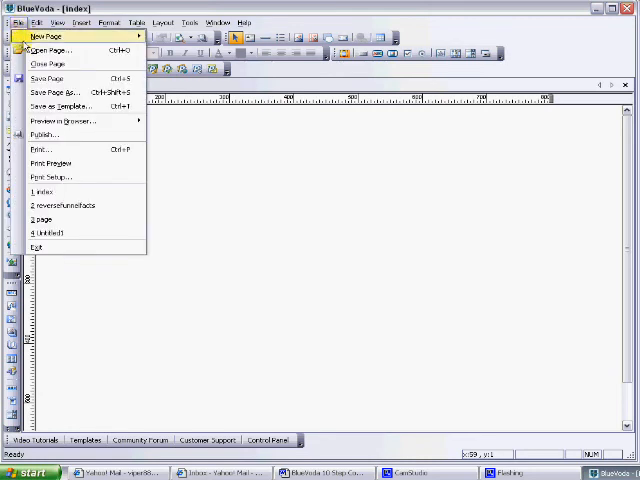
{"action": "left_click", "coordinate": [50, 51]}
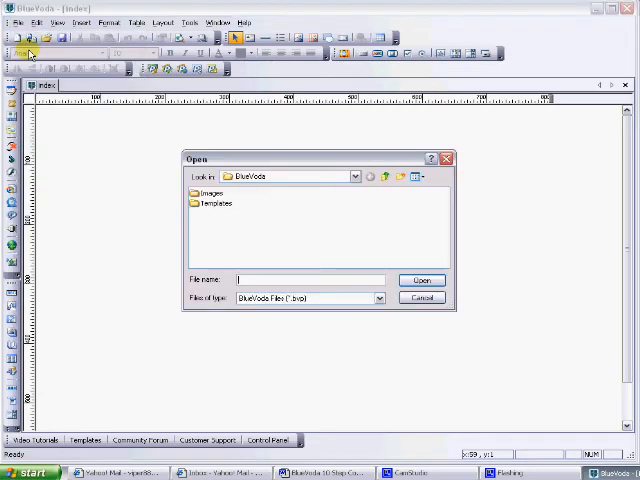
{"action": "left_click", "coordinate": [356, 176]}
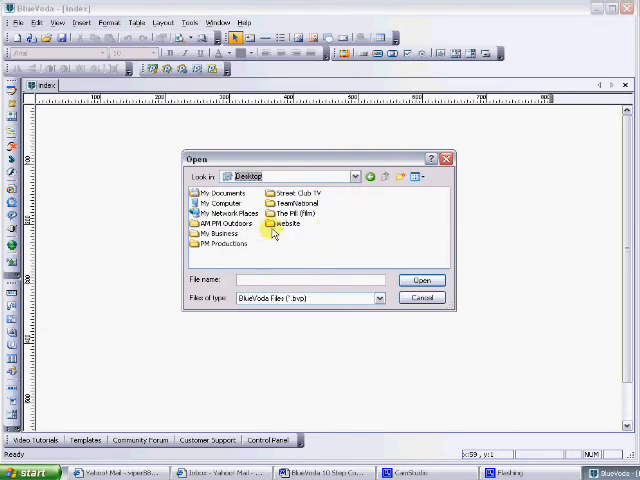
{"action": "double_click", "coordinate": [283, 225]}
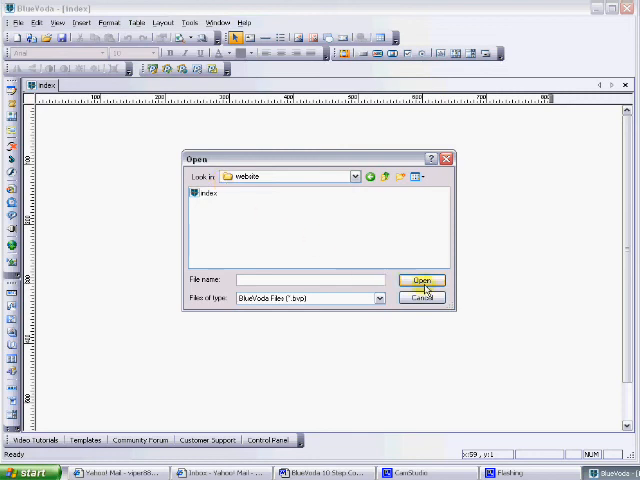
{"action": "left_click", "coordinate": [419, 298]}
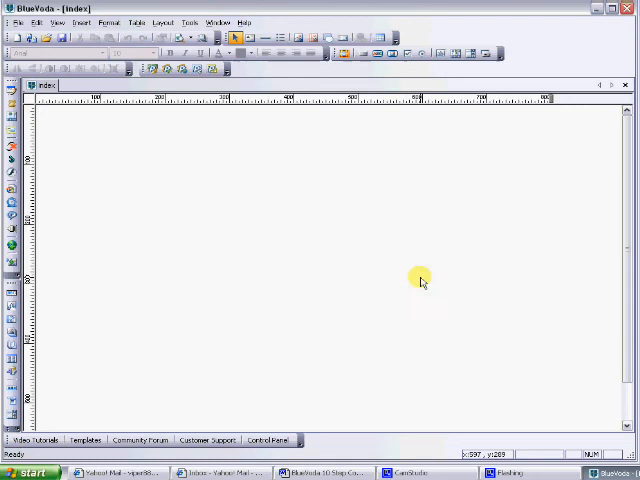
{"action": "mouse_move", "coordinate": [492, 246]}
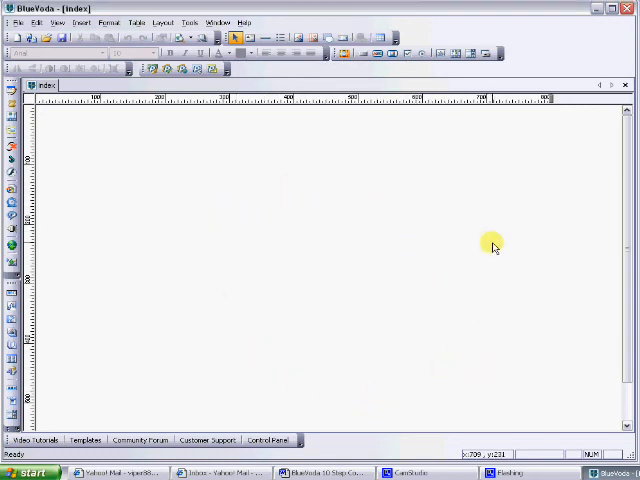